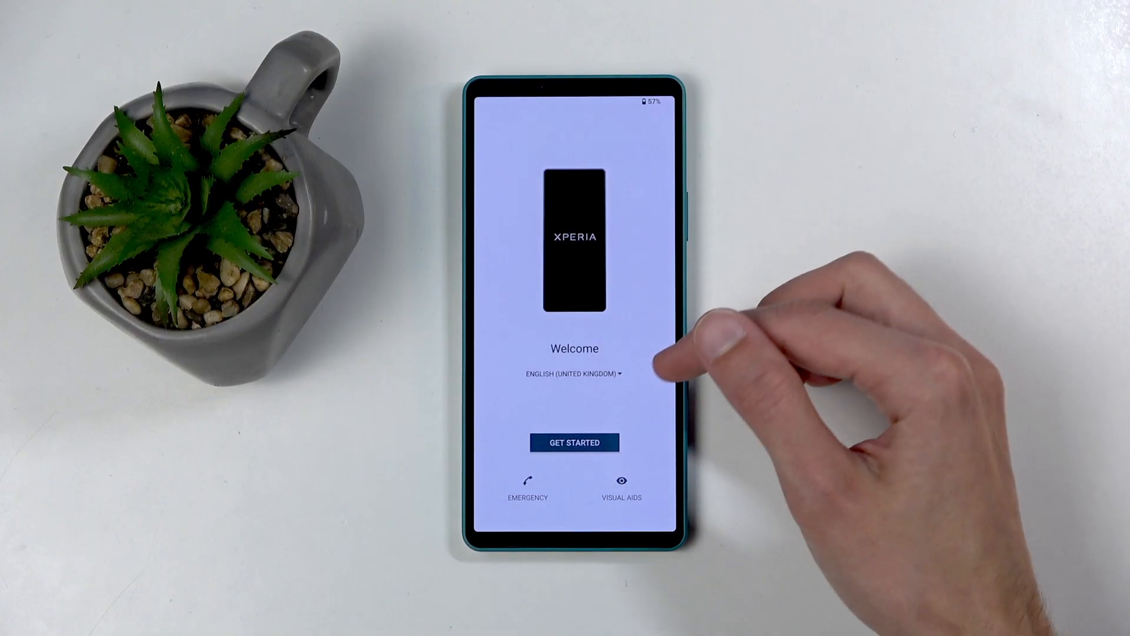
Step: Browse the language list on the welcome screen, keeping the current language
{"action": "left_click", "coordinate": [573, 373]}
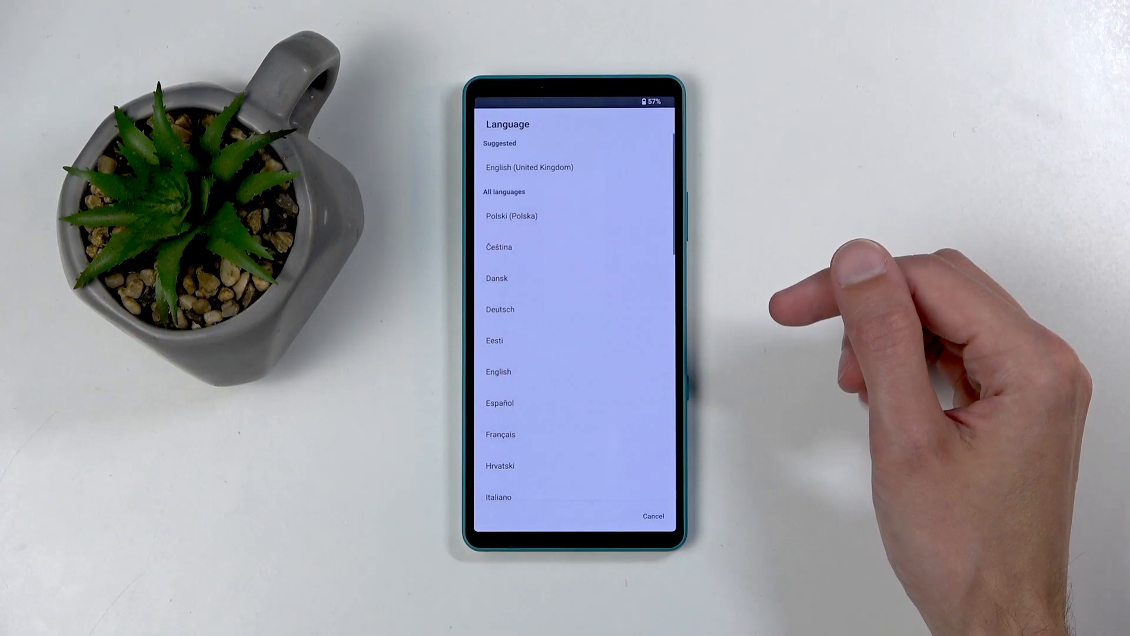
{"action": "scroll", "scroll_direction": "down", "scroll_amount": 3}
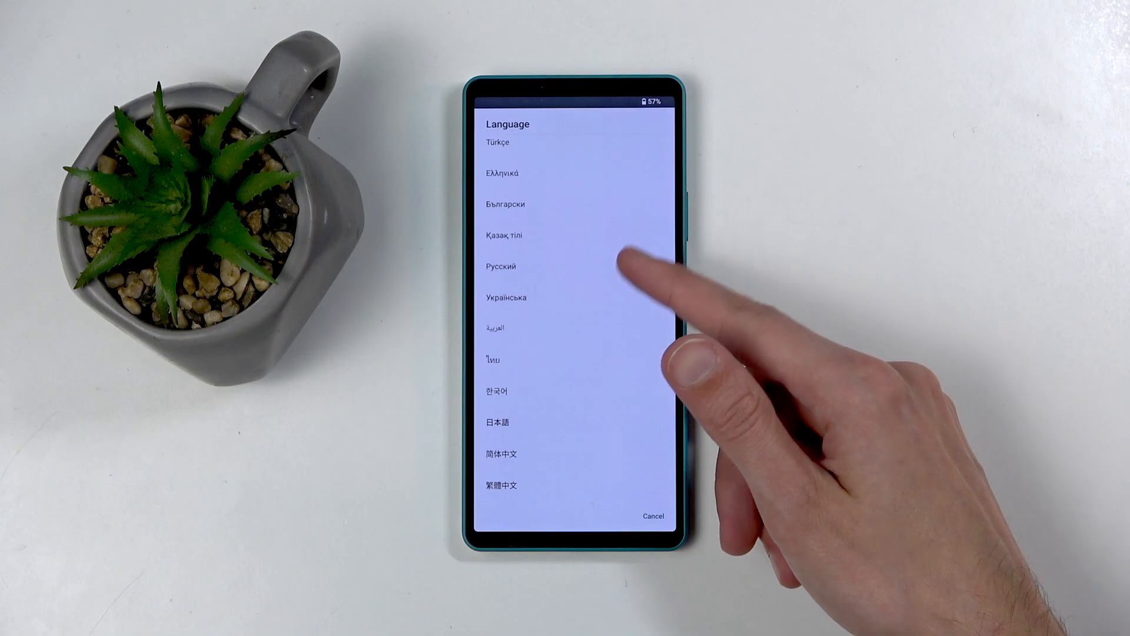
{"action": "scroll", "scroll_direction": "up", "scroll_amount": 3}
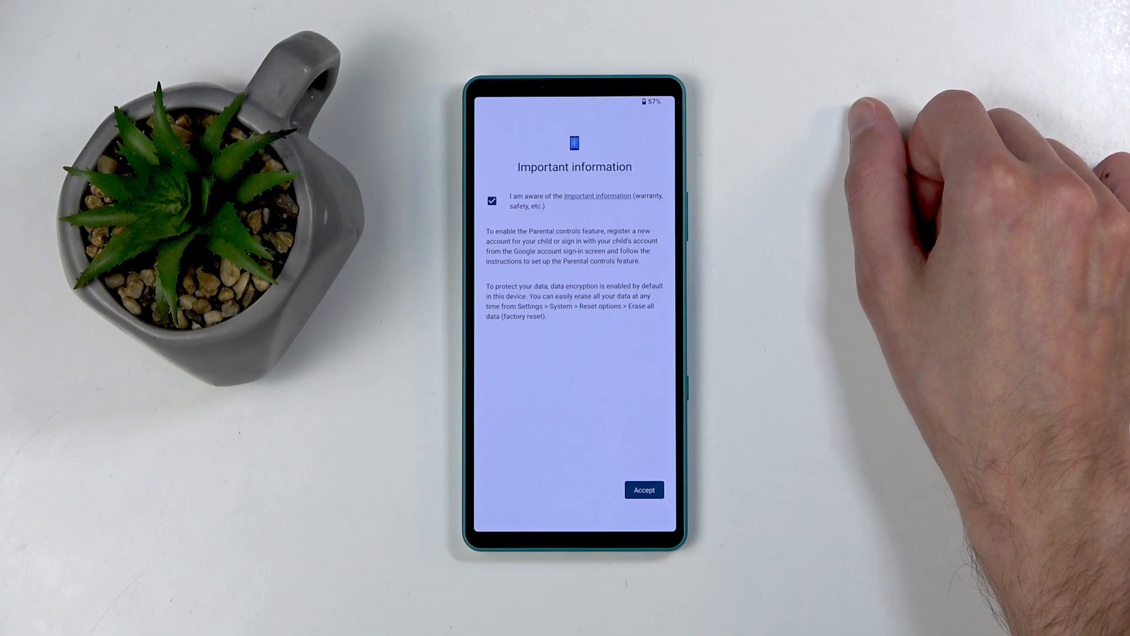
Step: Accept the Important information and skip 'Set up using another device'
{"action": "left_click", "coordinate": [643, 490]}
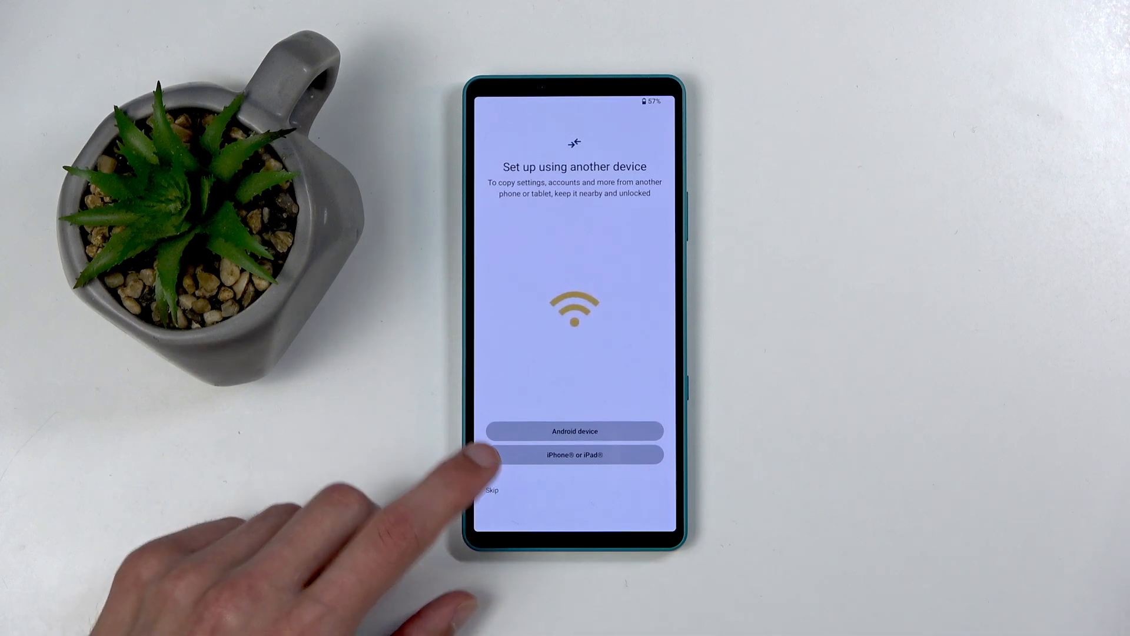
{"action": "left_click", "coordinate": [492, 490]}
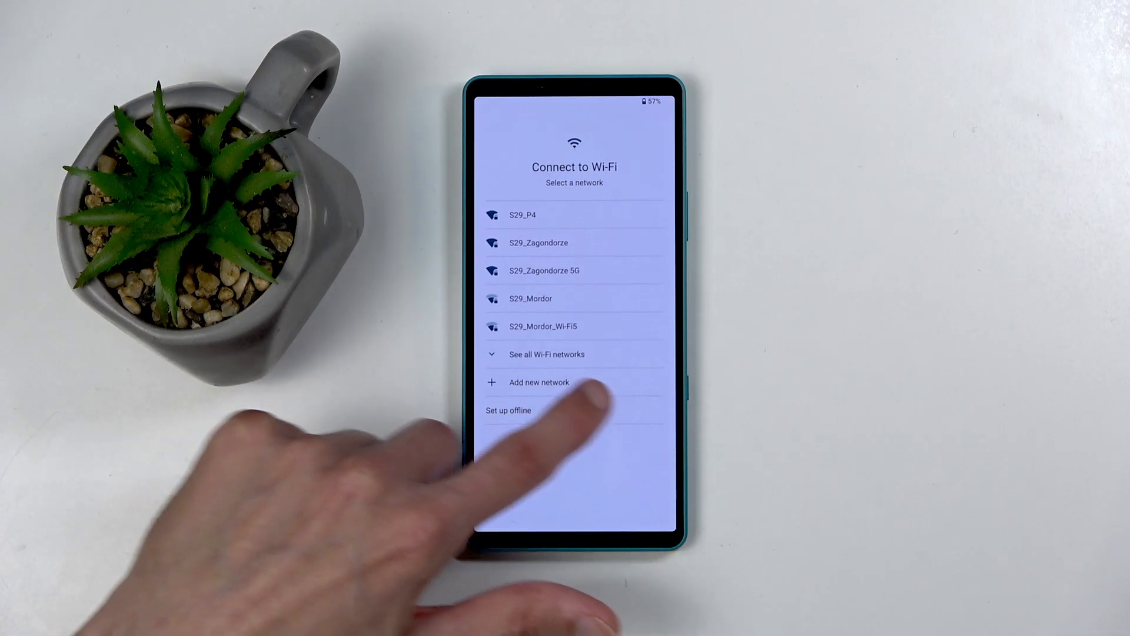
Step: Choose 'Set up offline' and confirm continuing without a Wi-Fi network
{"action": "left_click", "coordinate": [508, 409]}
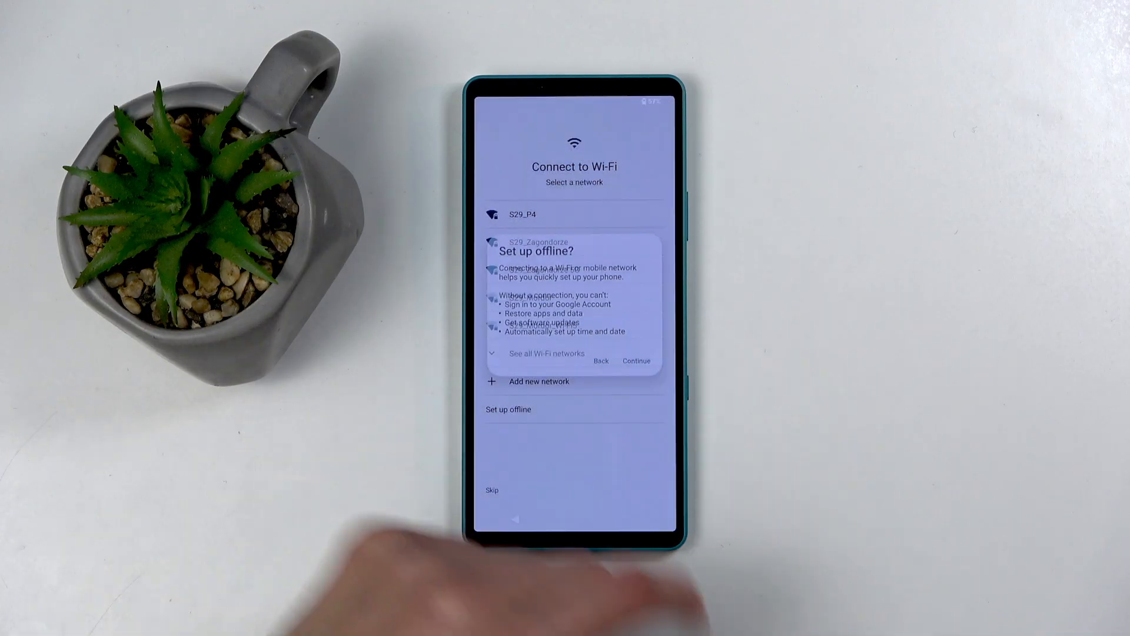
{"action": "left_click", "coordinate": [601, 360]}
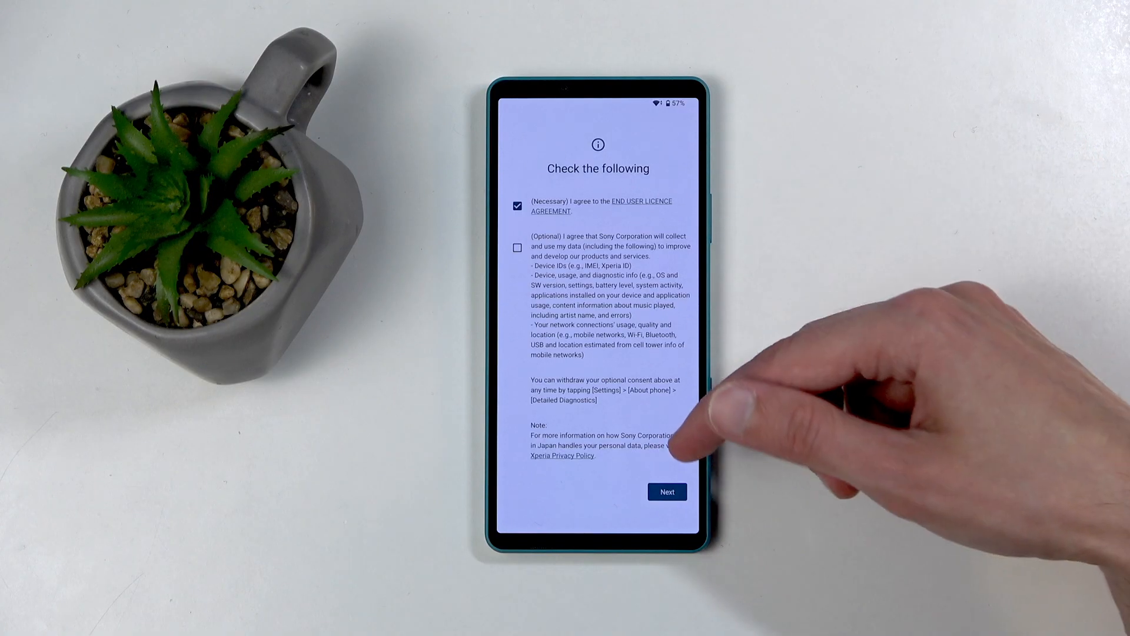
Step: Continue past 'Check the following' with optional data collection left unticked
{"action": "left_click", "coordinate": [667, 491]}
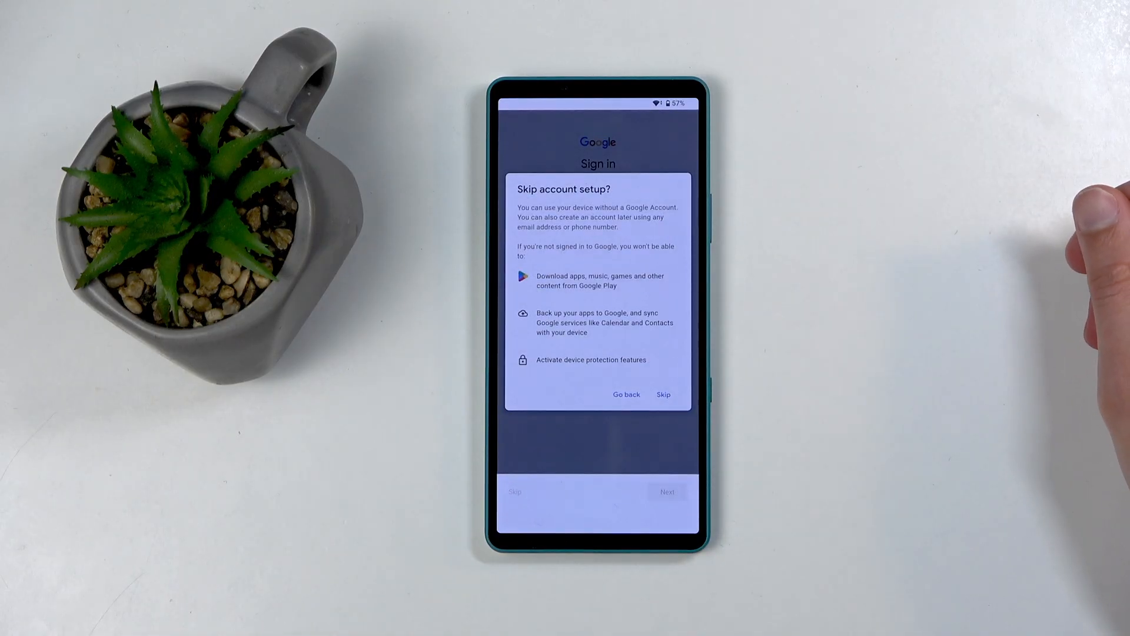
Step: Confirm skipping Google account setup in the 'Skip account setup?' dialog
{"action": "left_click", "coordinate": [661, 394]}
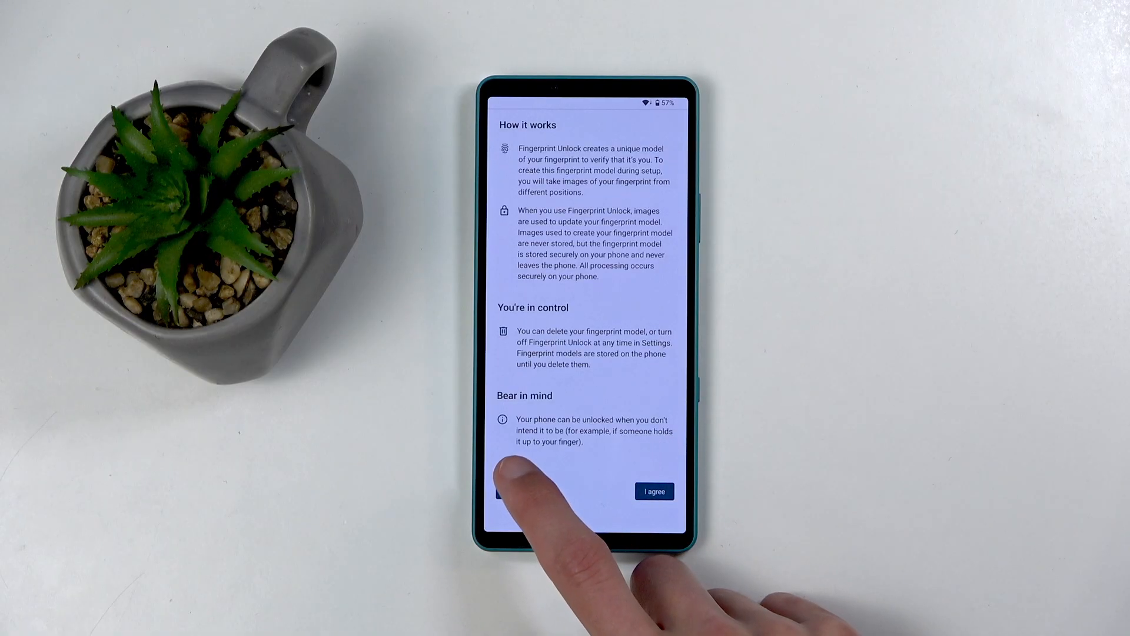
Step: Skip Fingerprint Unlock and switch off sending usage and diagnostic data to Google
{"action": "left_click", "coordinate": [652, 491]}
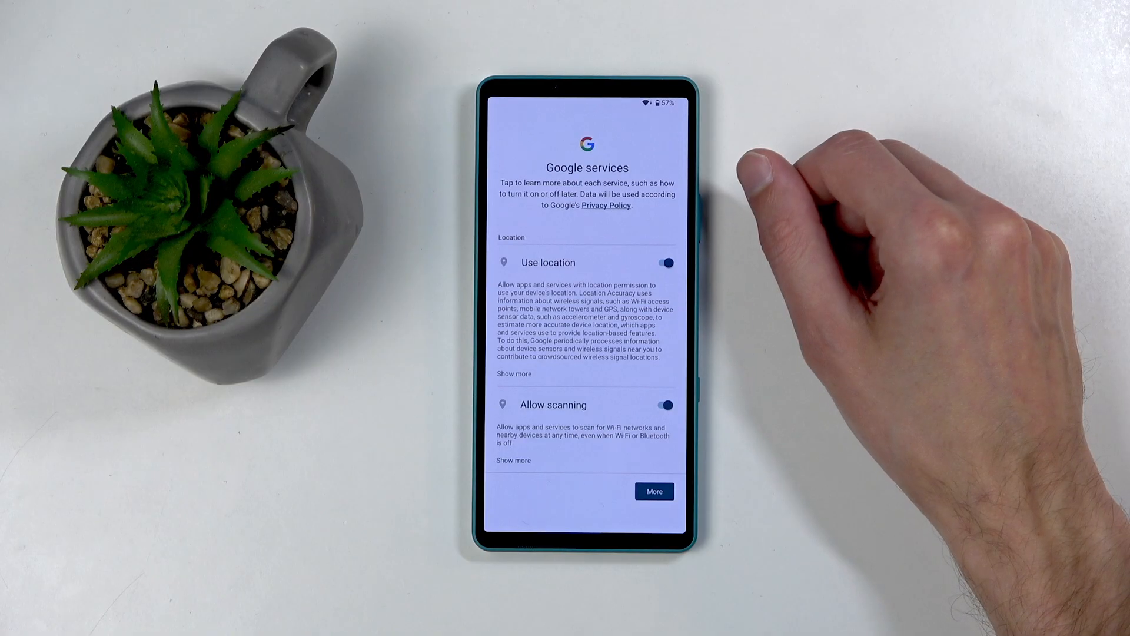
{"action": "scroll", "scroll_direction": "down", "scroll_amount": 3}
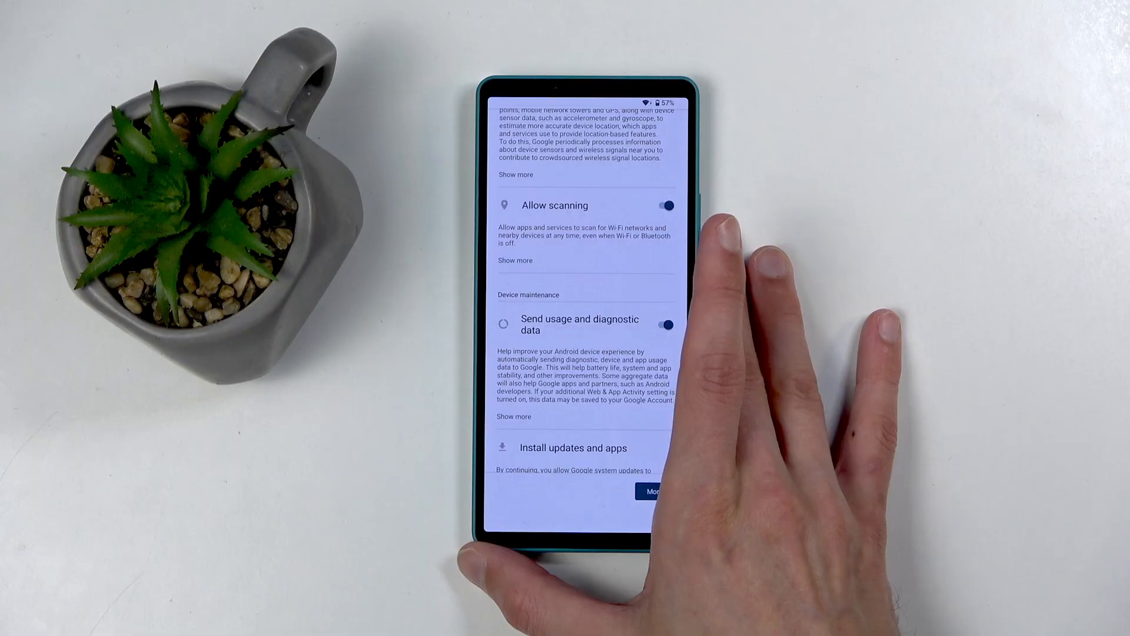
{"action": "left_click", "coordinate": [663, 325]}
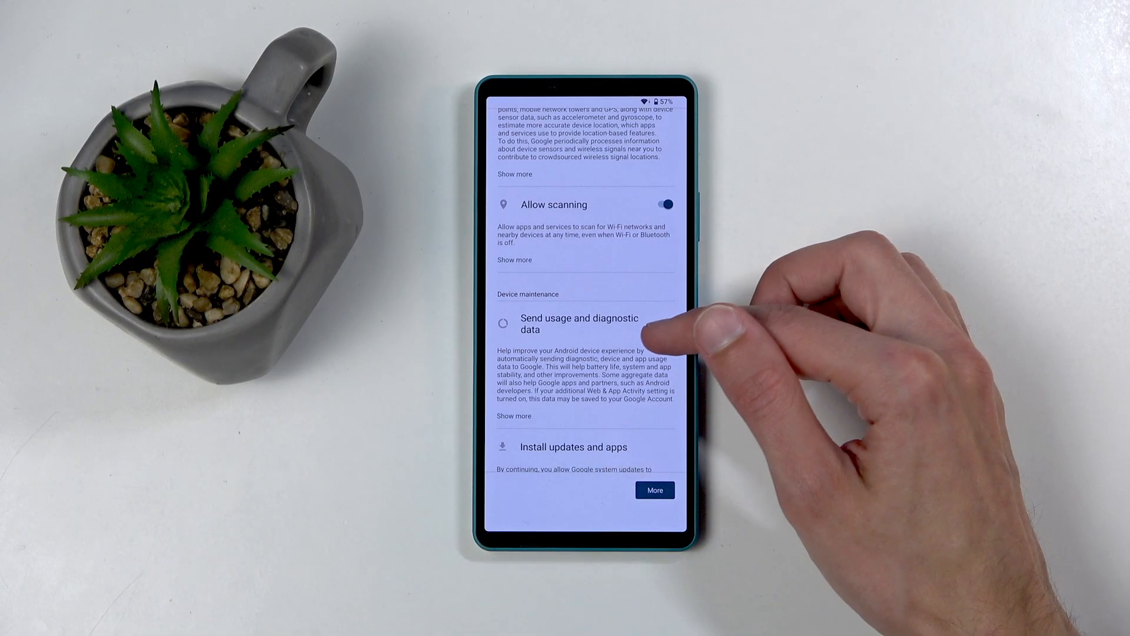
{"action": "left_click", "coordinate": [659, 322]}
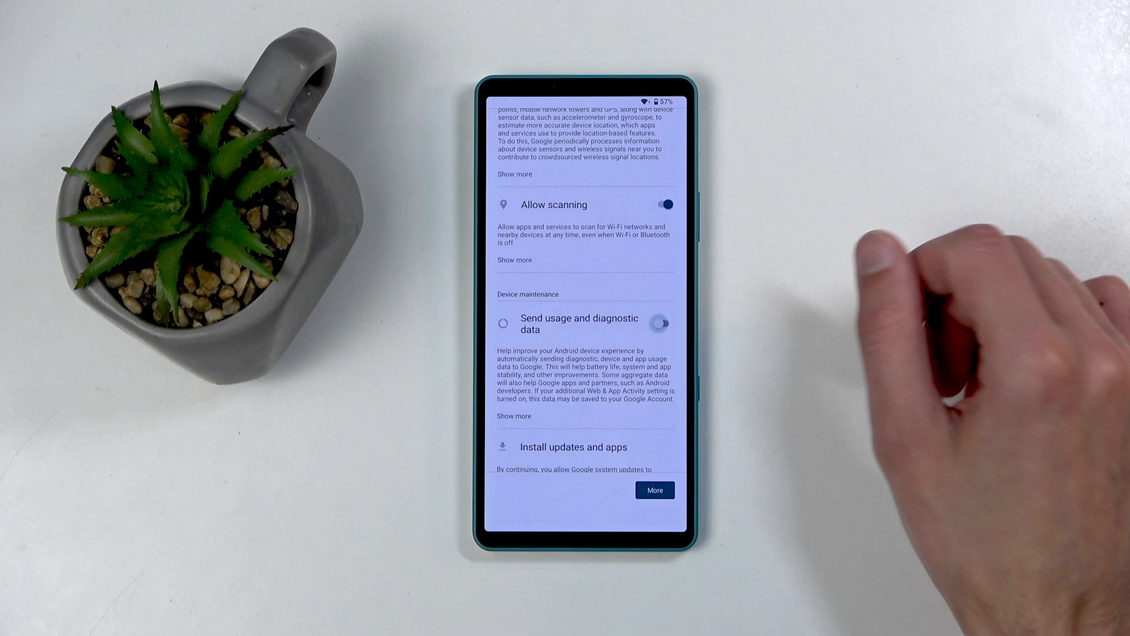
{"action": "left_click", "coordinate": [659, 322]}
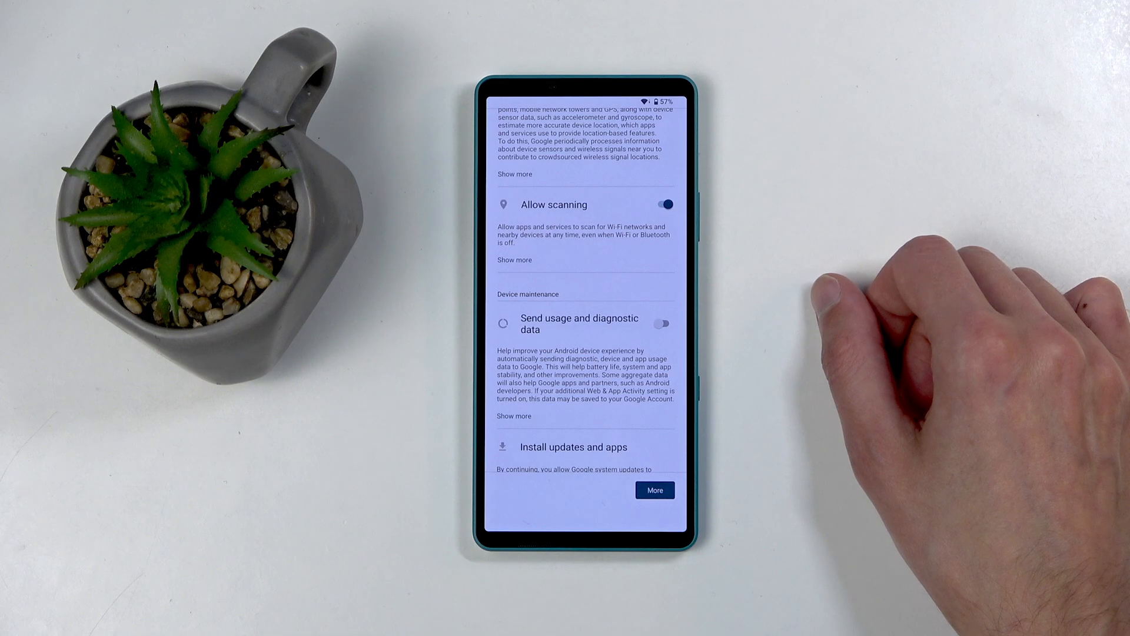
Step: Turn off Use location, greying out Allow scanning, and continue past Google services
{"action": "scroll", "scroll_direction": "up", "scroll_amount": 3}
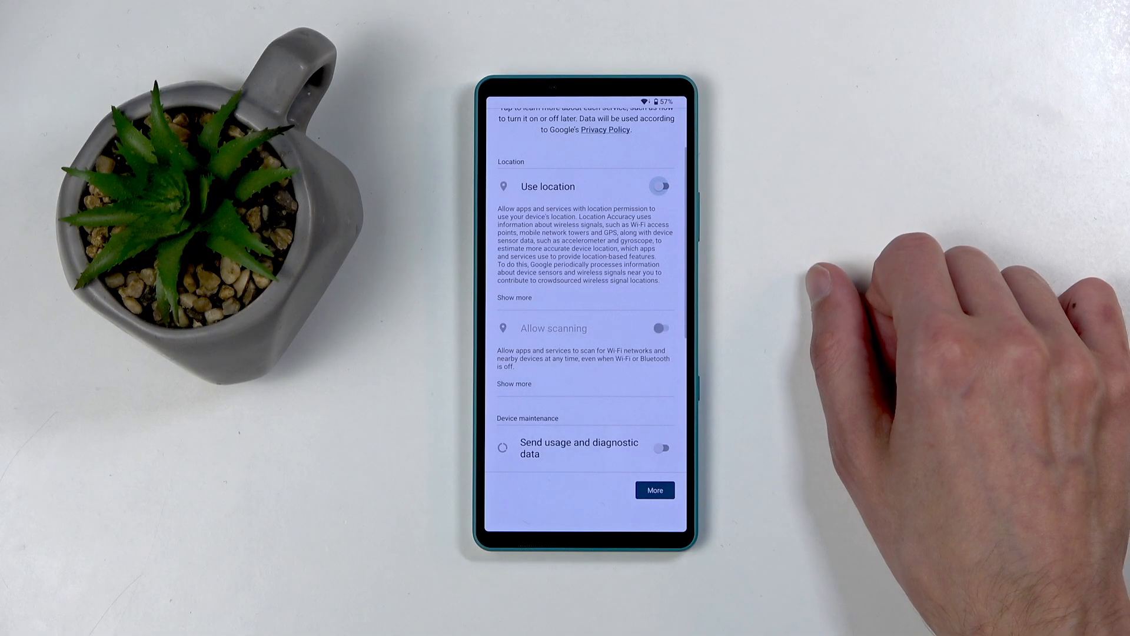
{"action": "left_click", "coordinate": [660, 186]}
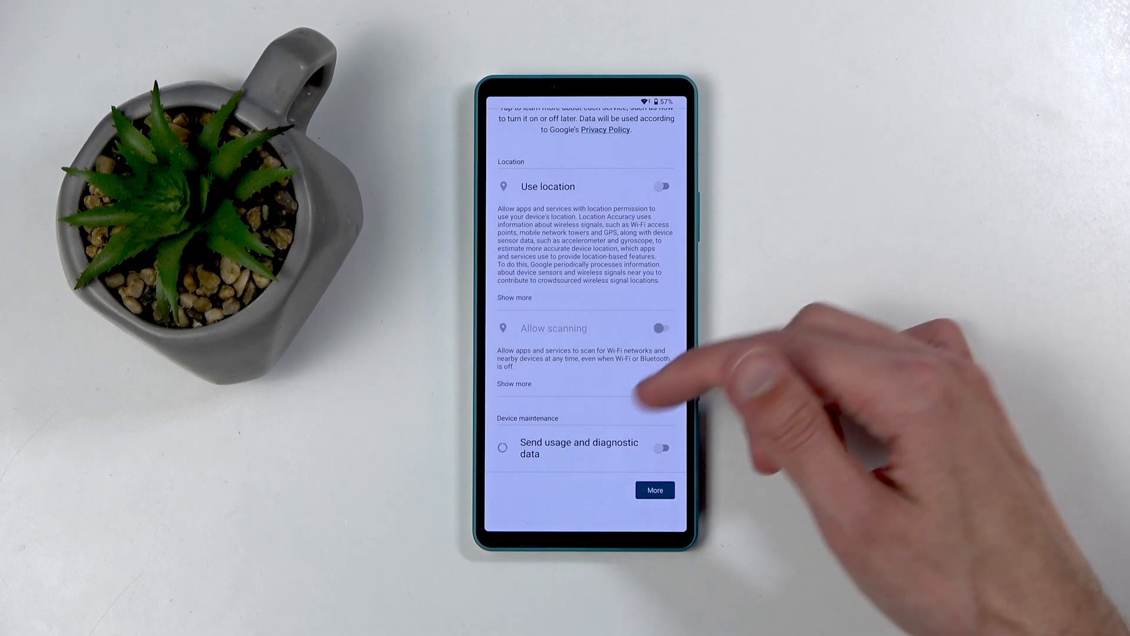
{"action": "left_click", "coordinate": [653, 489]}
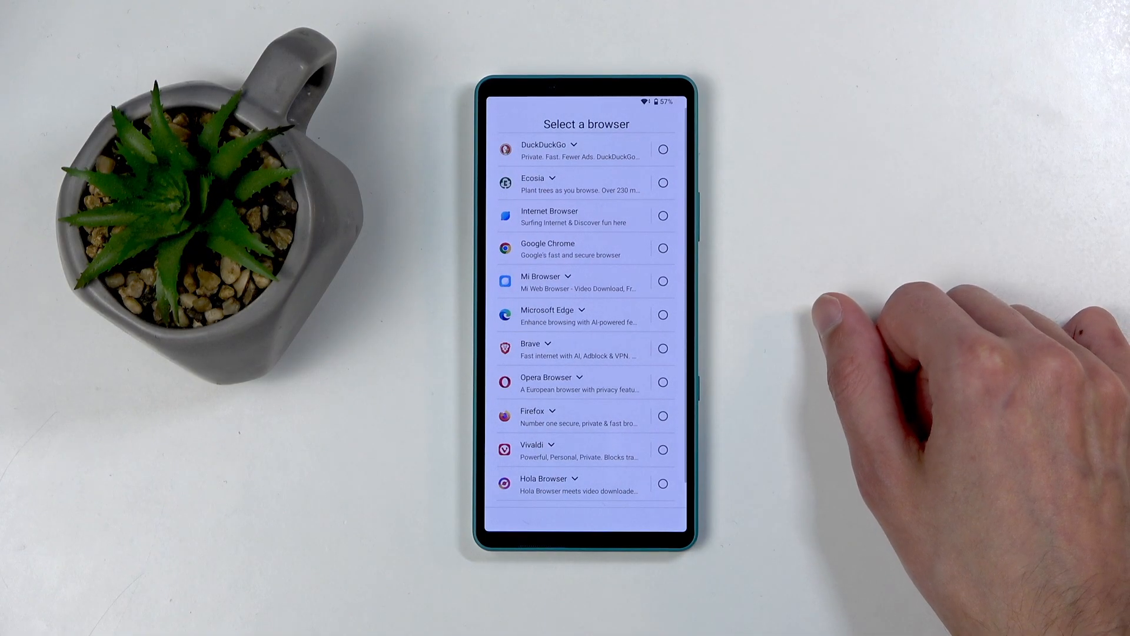
Step: Pick a browser from the Select a browser list as the default
{"action": "scroll", "scroll_direction": "up", "scroll_amount": 3}
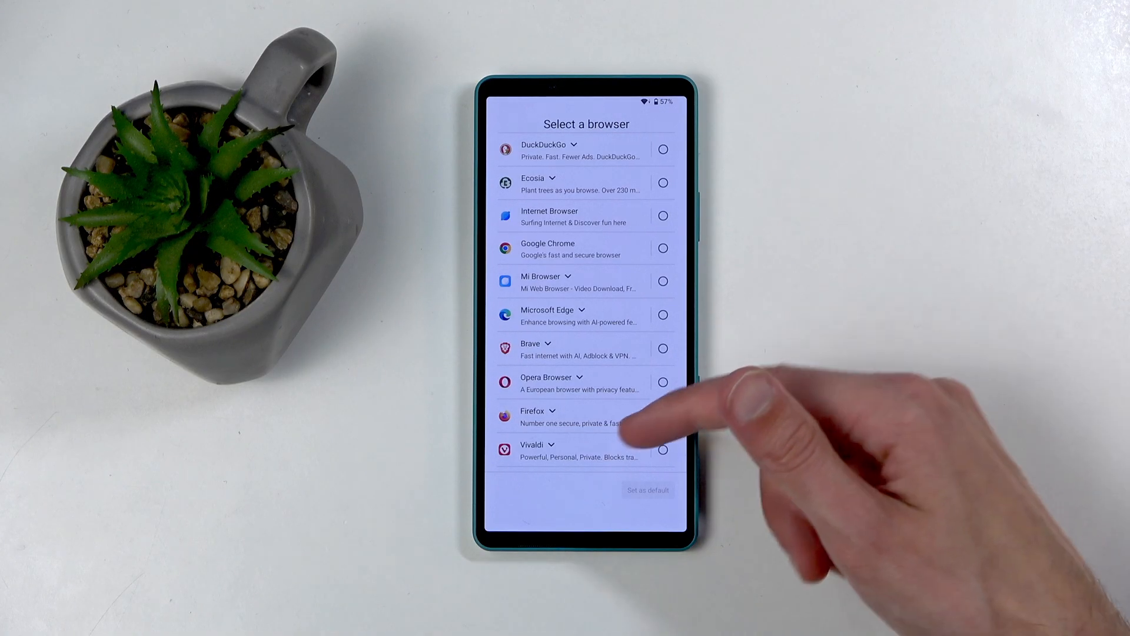
{"action": "scroll", "scroll_direction": "up", "scroll_amount": 3}
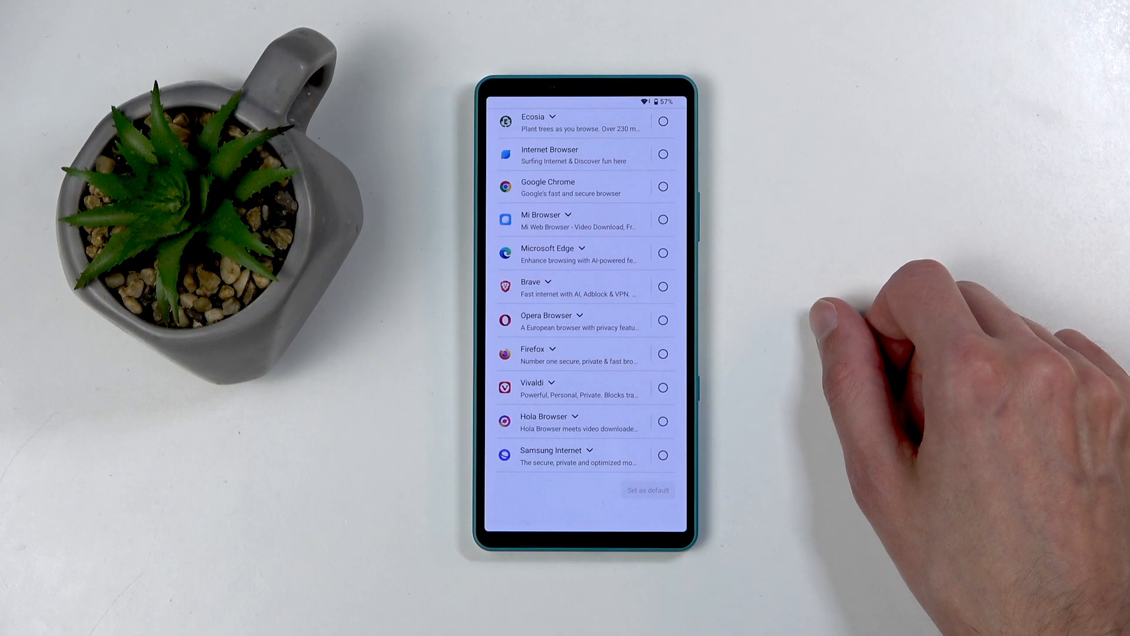
{"action": "left_click", "coordinate": [661, 355]}
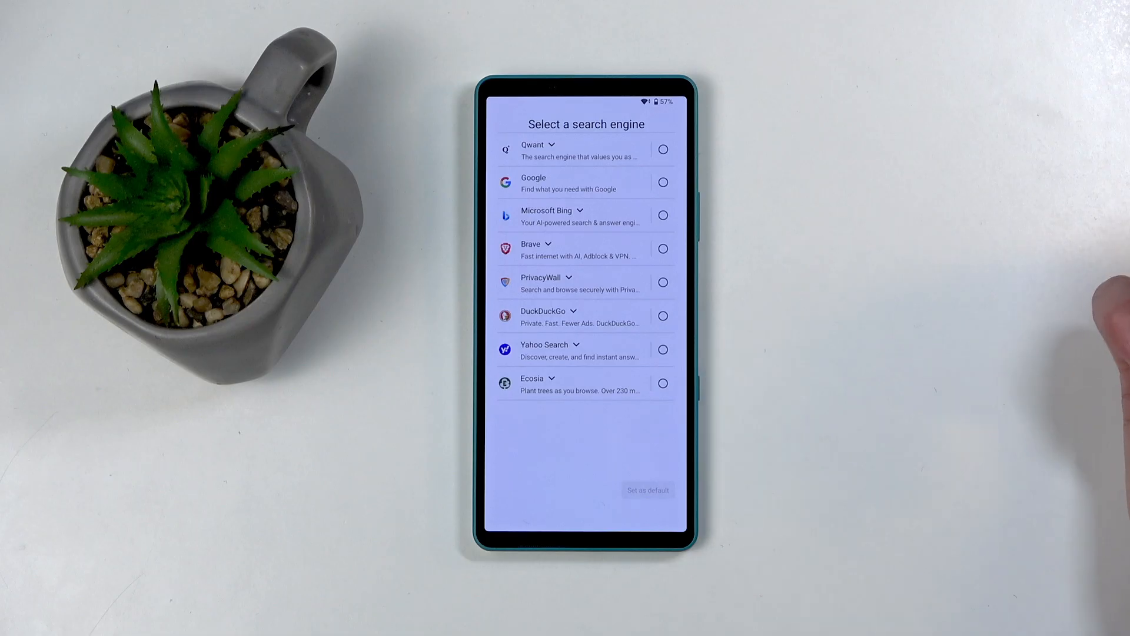
{"action": "mouse_move", "coordinate": [1045, 346]}
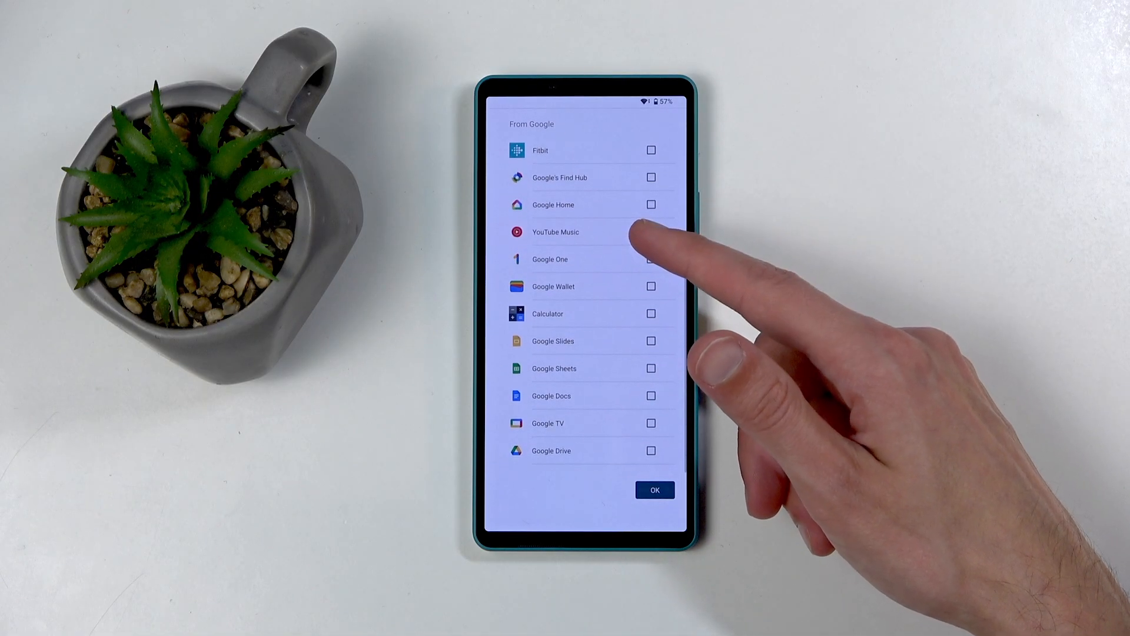
Step: Leave all additional Sony and Google apps unticked and confirm with OK
{"action": "scroll", "scroll_direction": "down", "scroll_amount": 3}
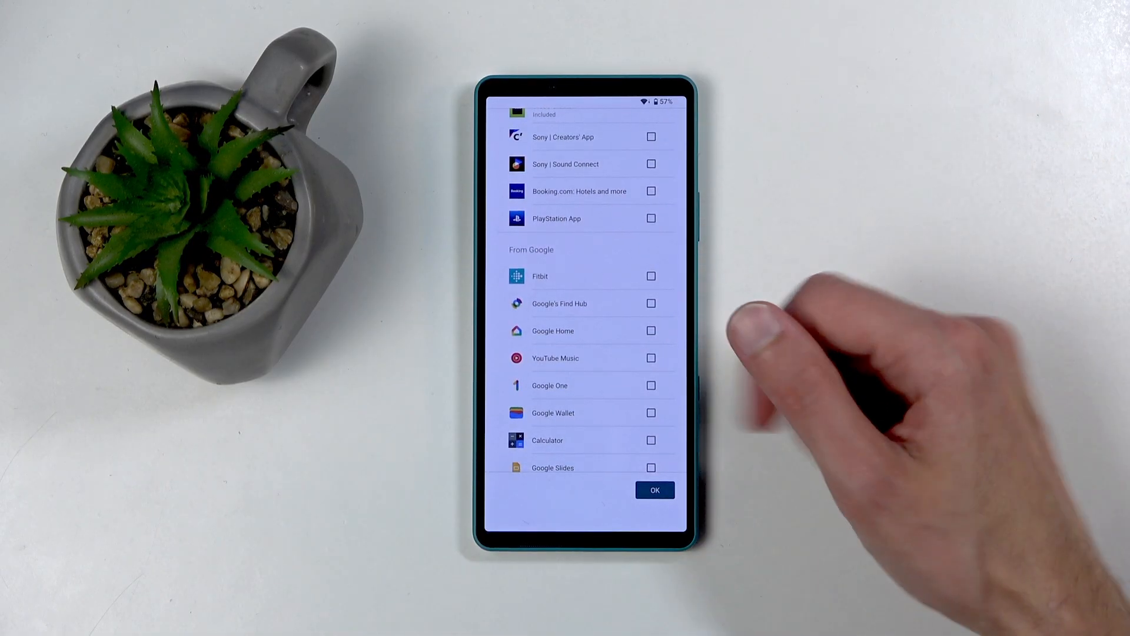
{"action": "scroll", "scroll_direction": "up", "scroll_amount": 3}
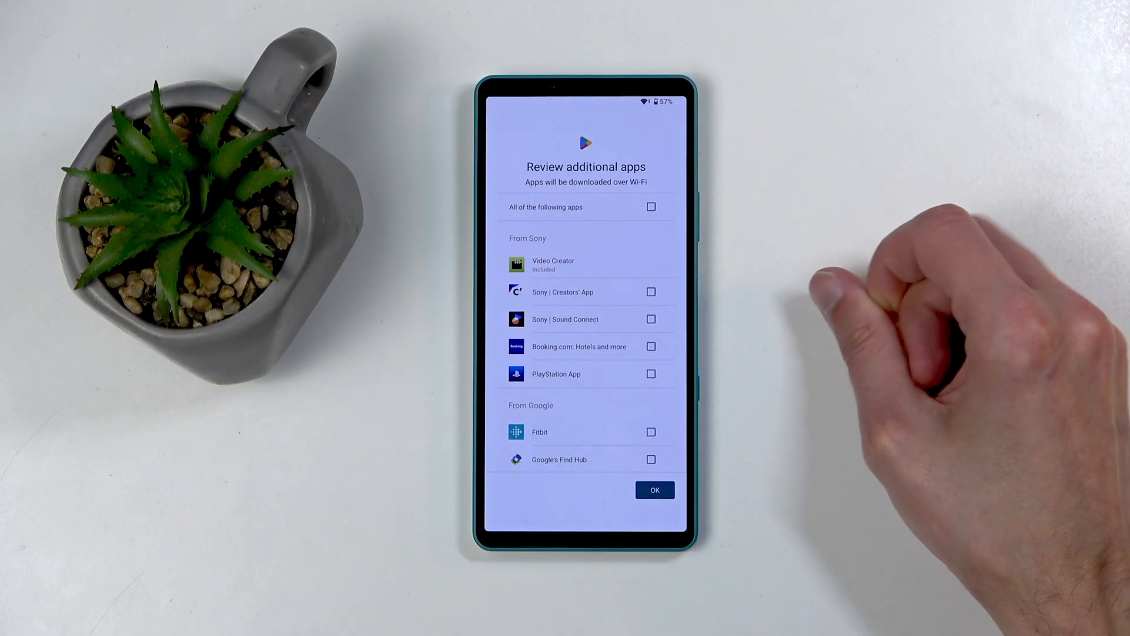
{"action": "left_click", "coordinate": [653, 490]}
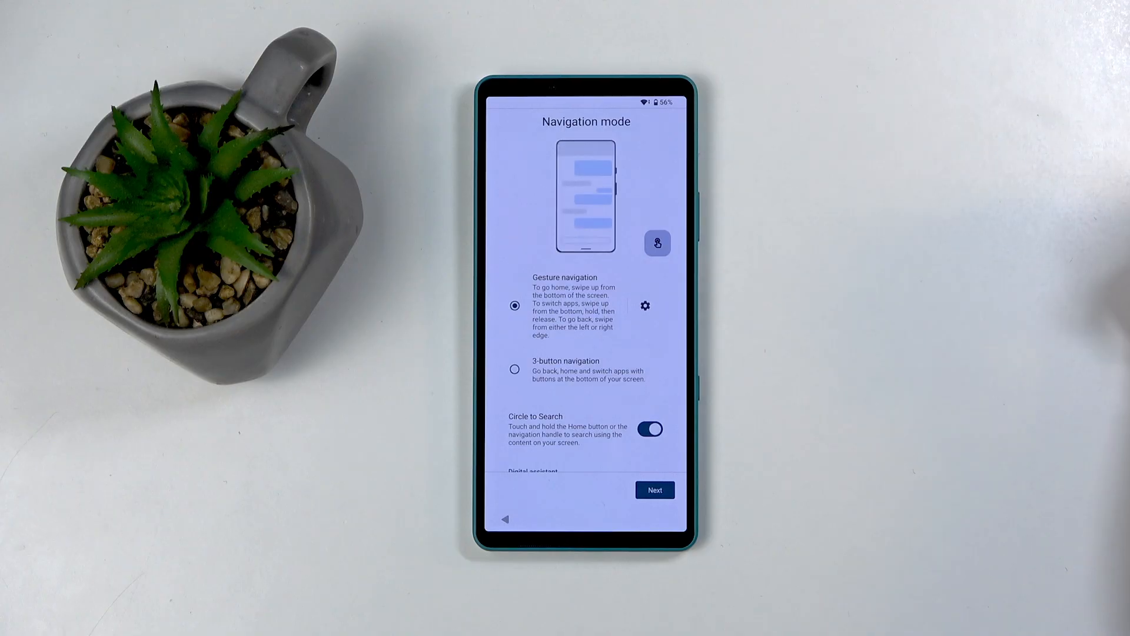
Step: Keep Gesture navigation selected and continue to the completion screen
{"action": "left_click", "coordinate": [654, 490]}
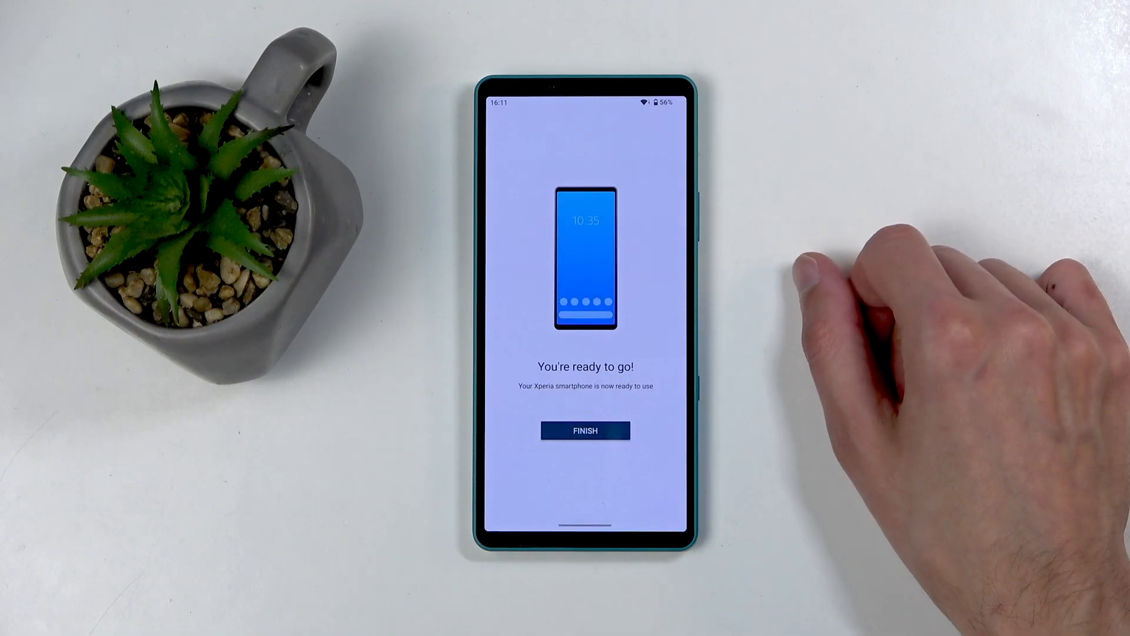
Step: Finish setup on 'You're ready to go!' and swipe across the home screen pages
{"action": "left_click", "coordinate": [584, 431]}
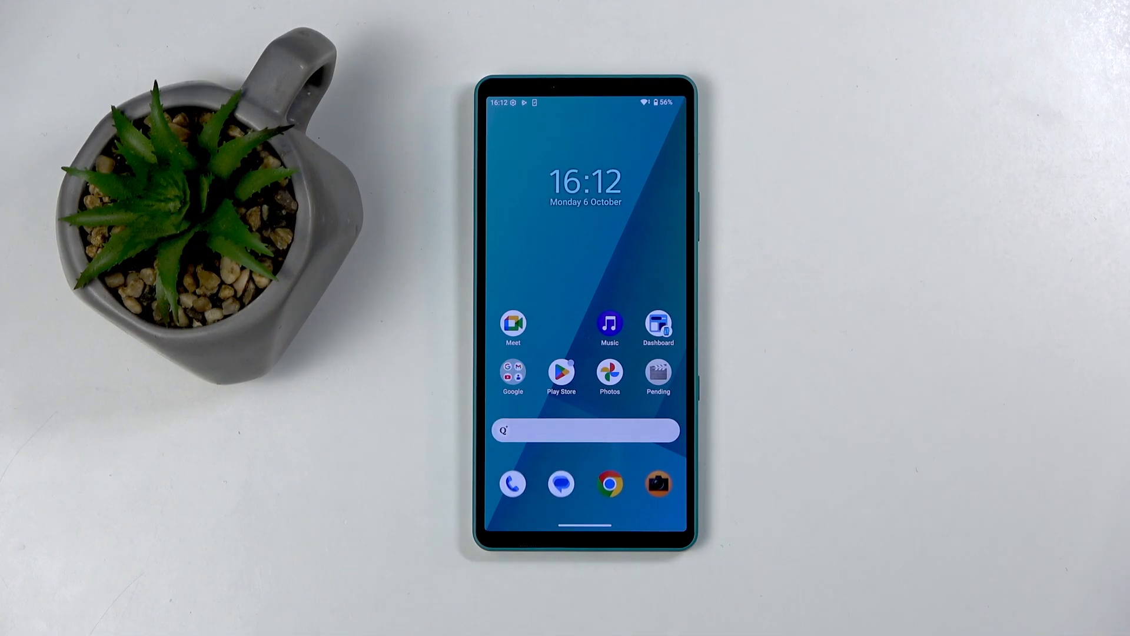
{"action": "scroll", "scroll_direction": "left", "scroll_amount": 3}
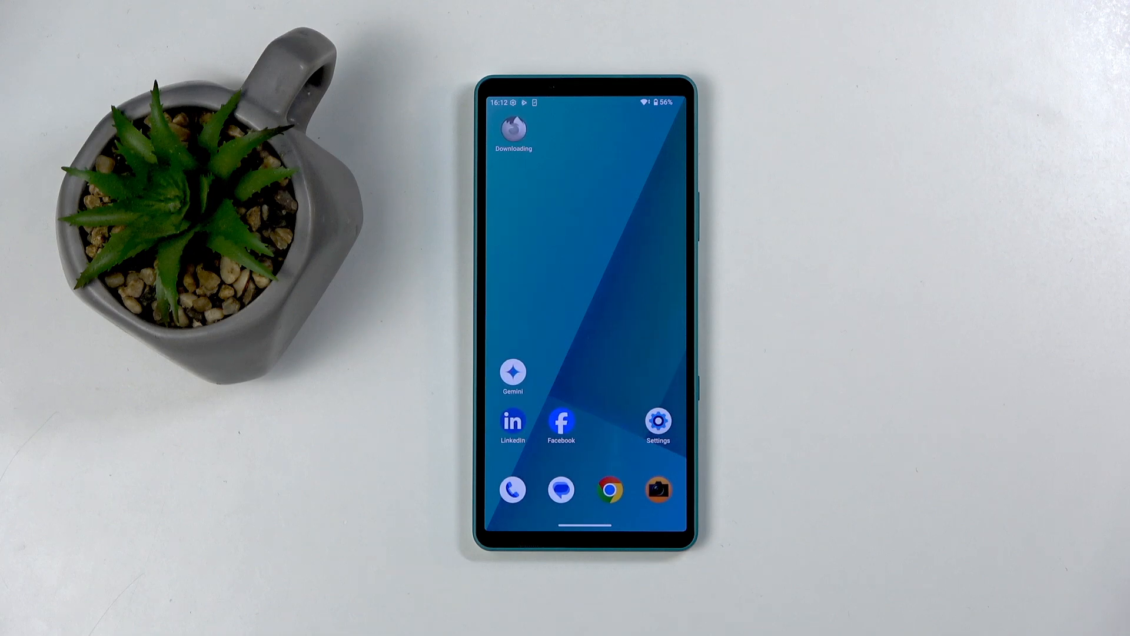